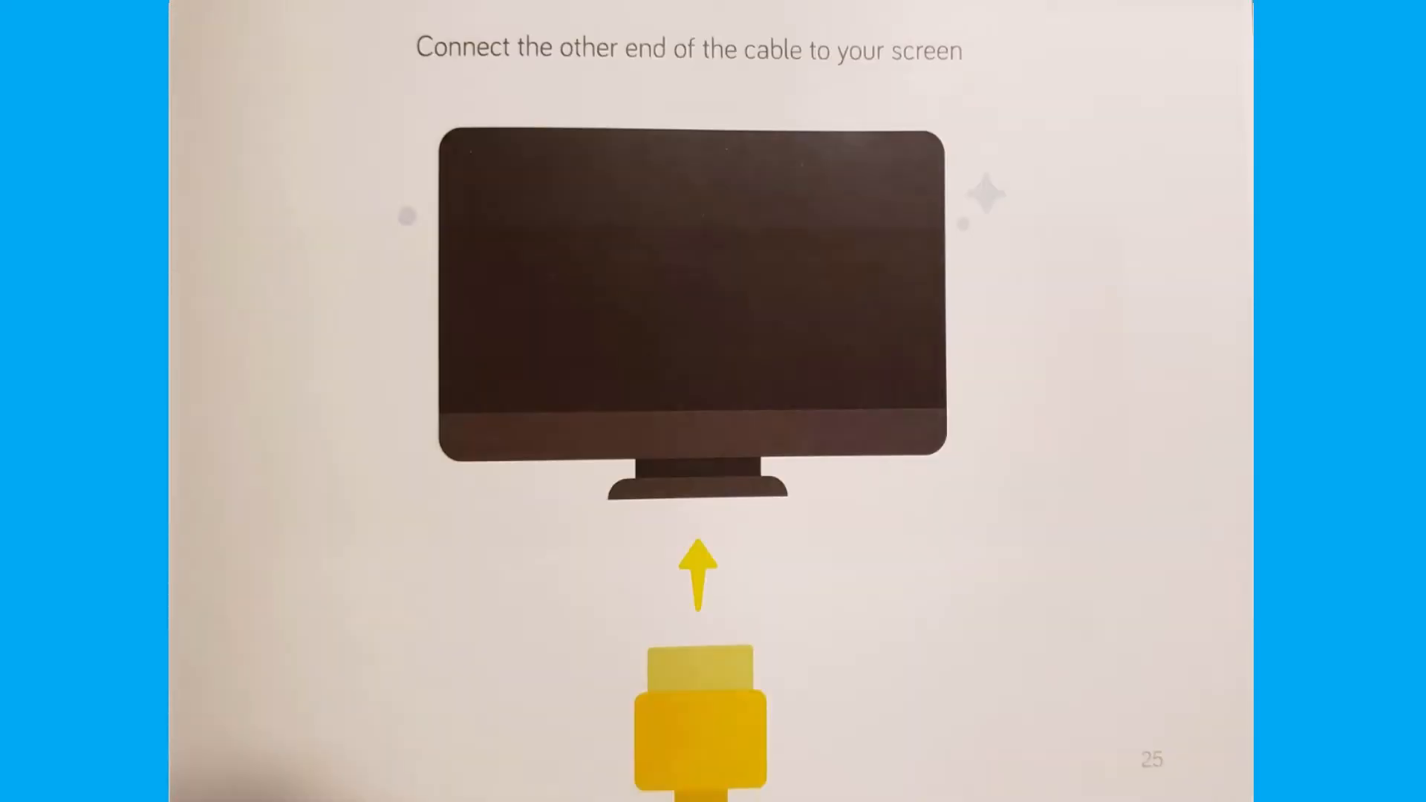
Scroll right while the cabled, powered-on kit boots to the first terminal prompt.
scroll(right, 3)
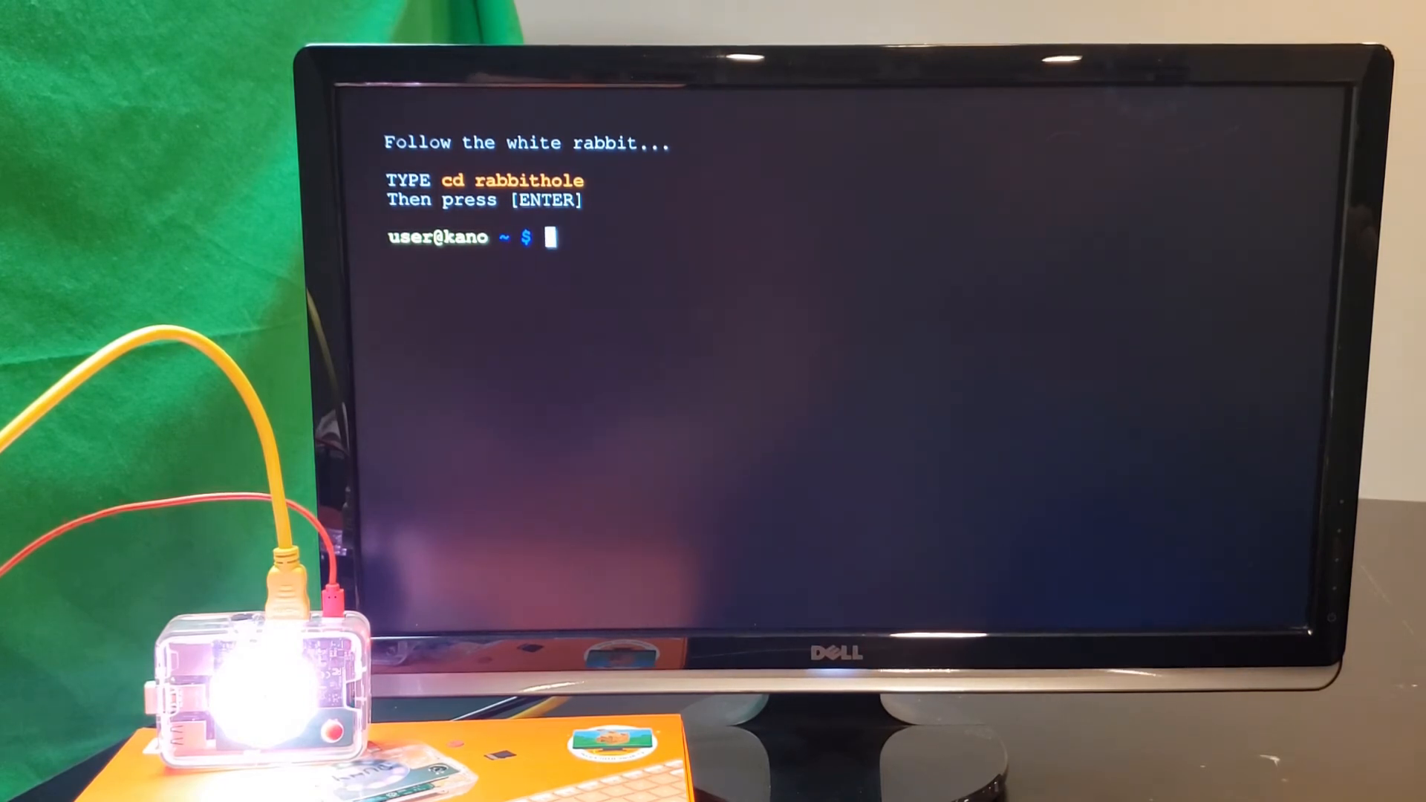
Enter the name 'KanoKid', correcting the typo, then enter 'cd rabbithole'.
text(KaniKid)
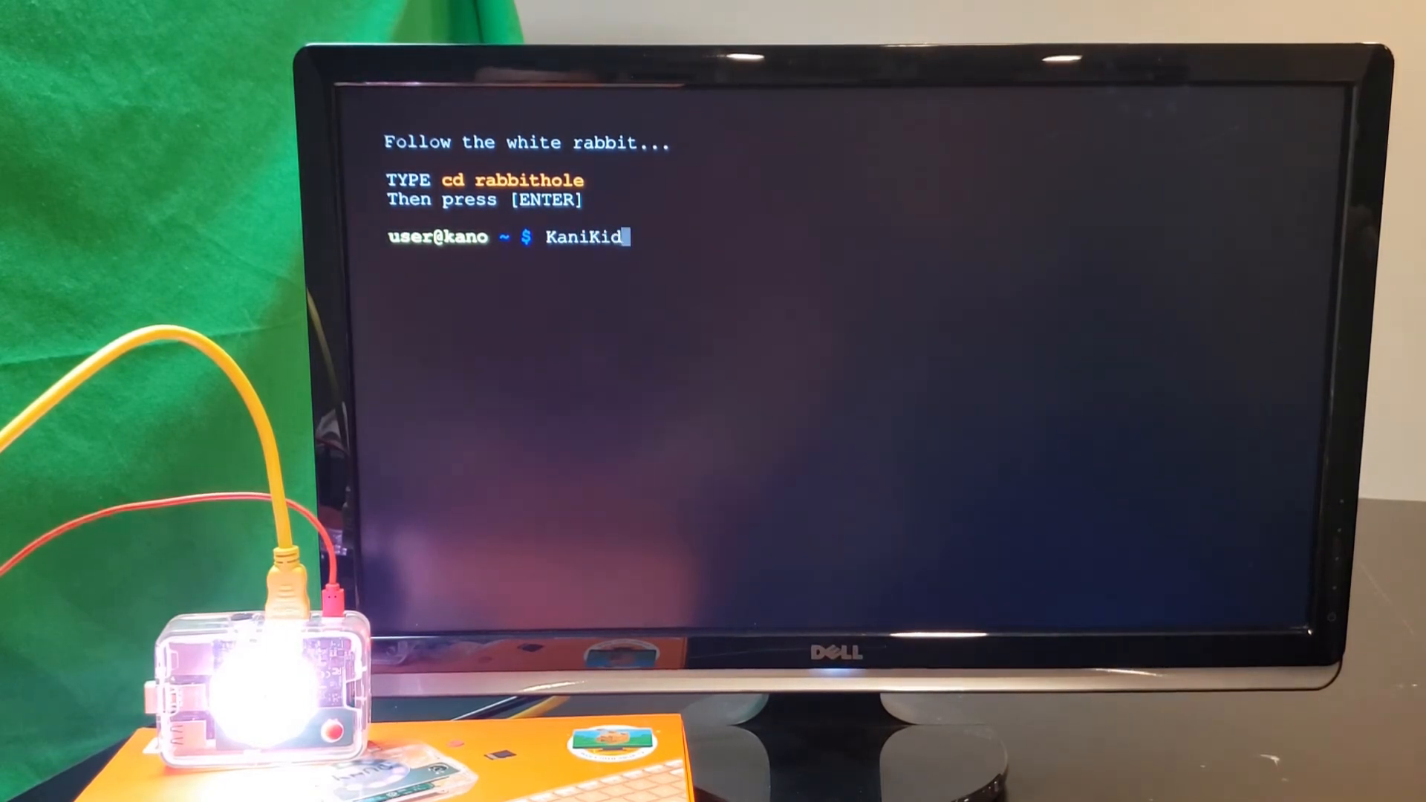
key(BackSpace)
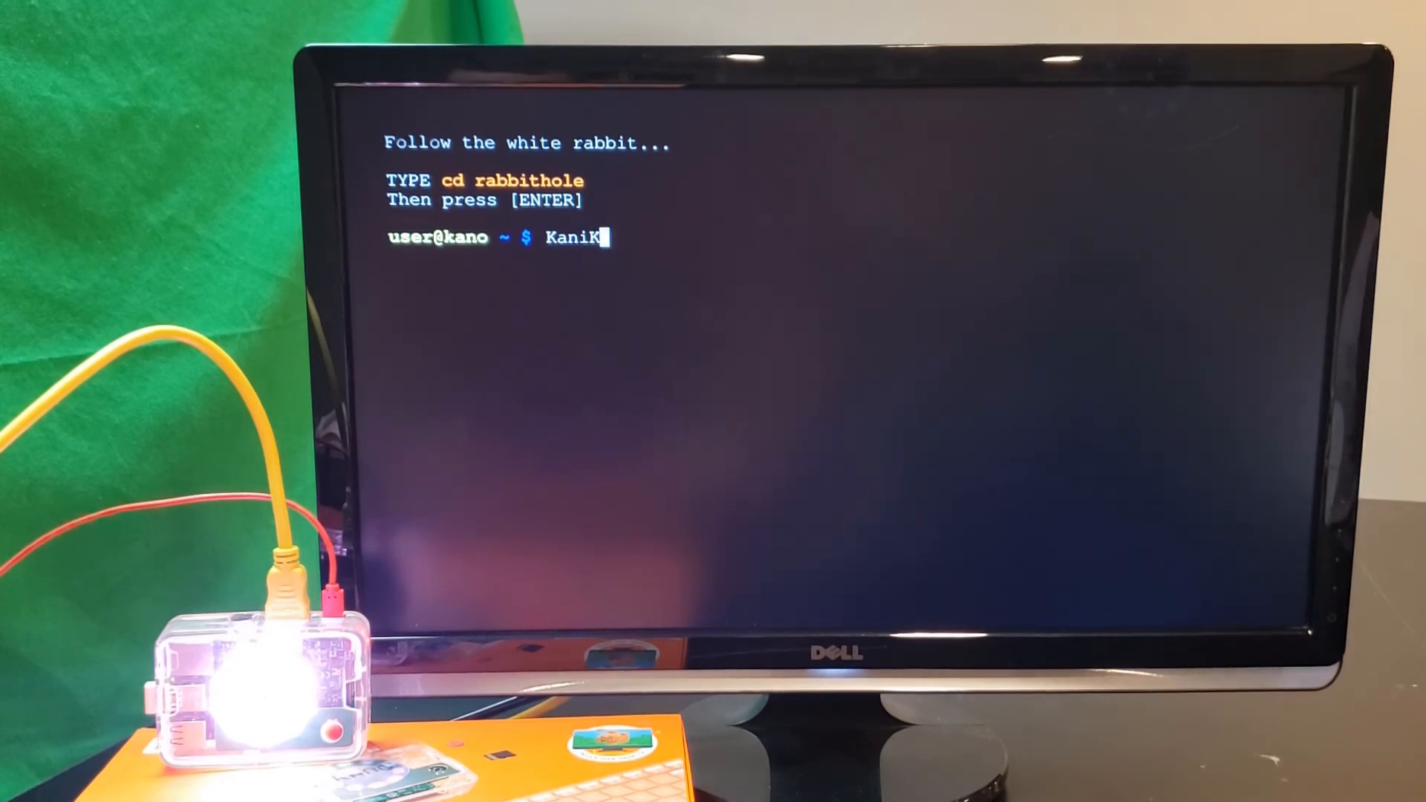
key(Backspace)
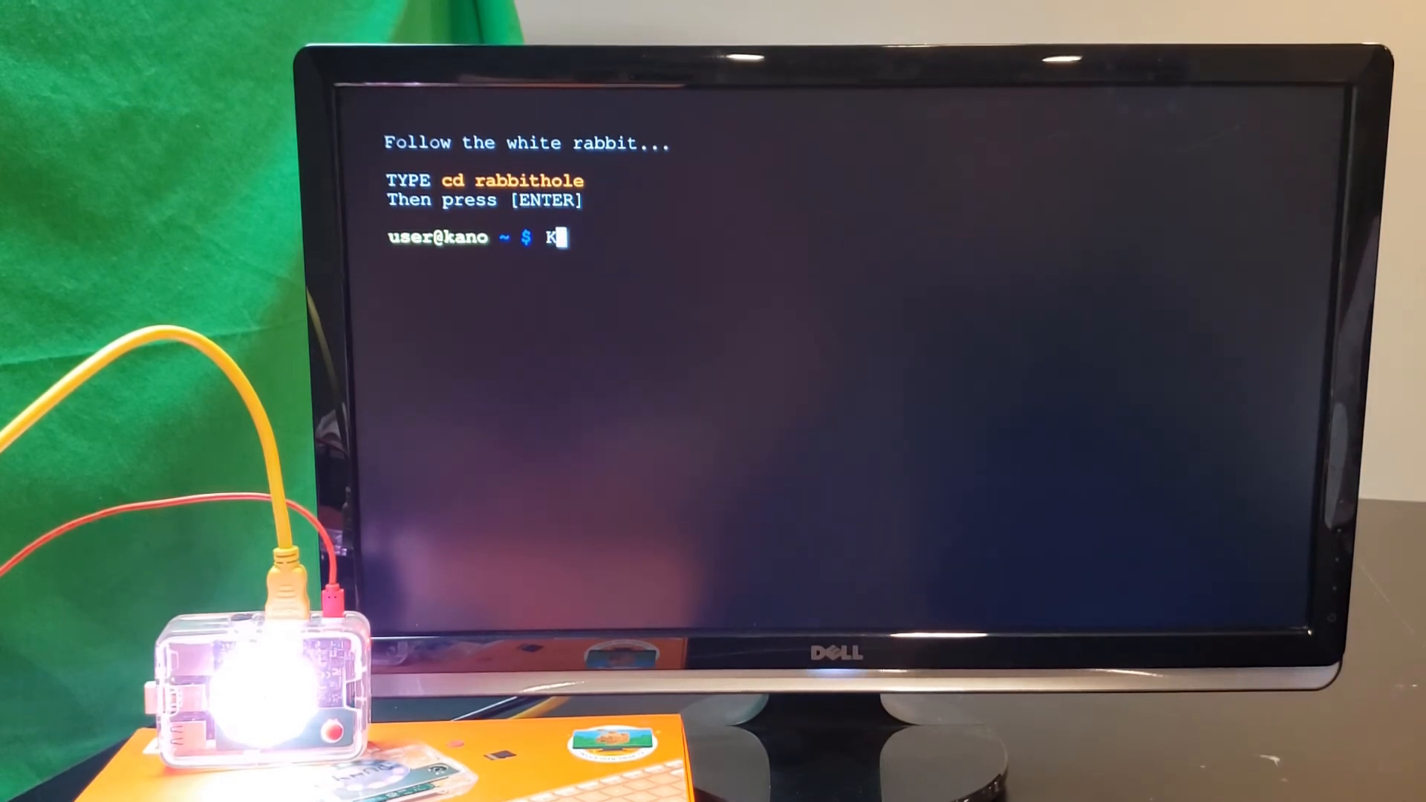
text(anoKid)
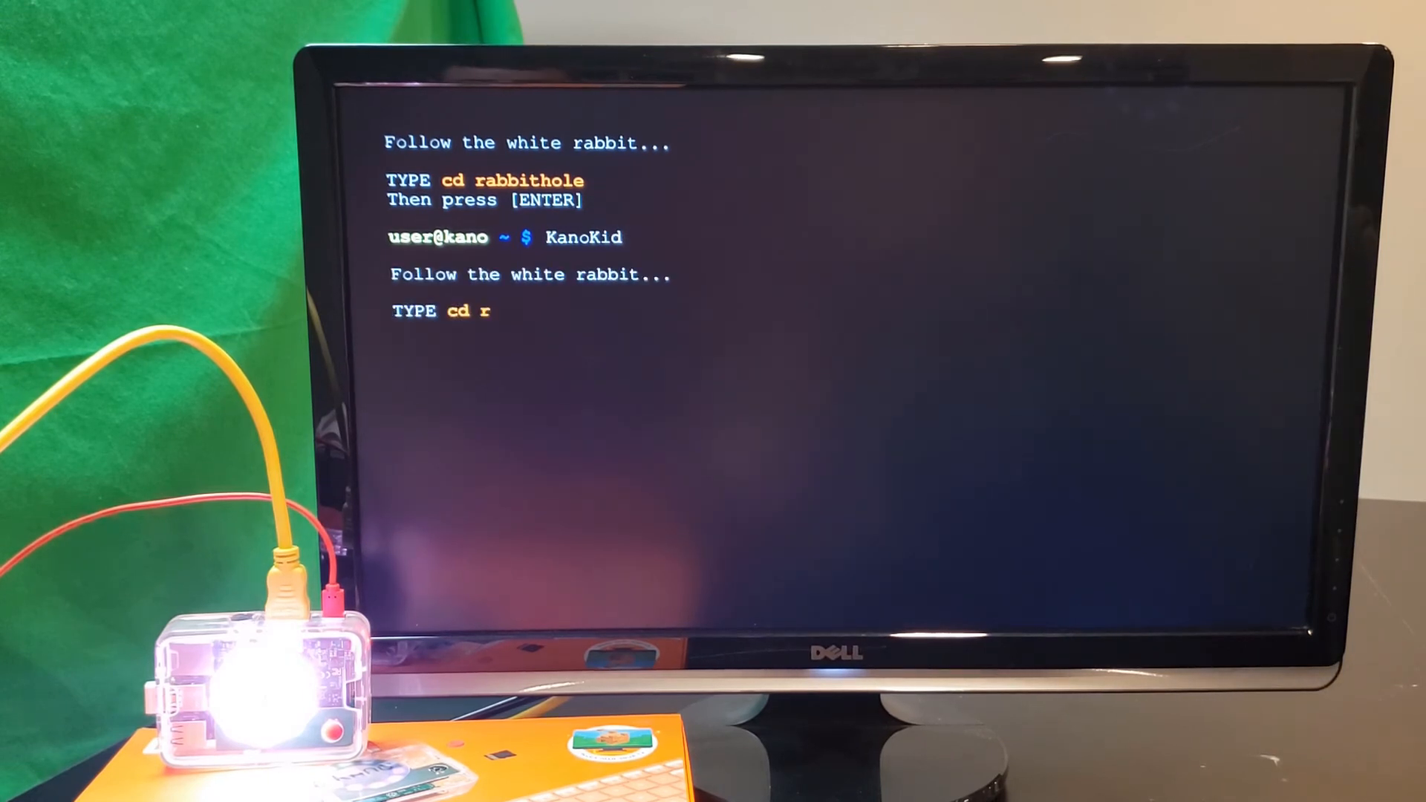
text(abbithole)
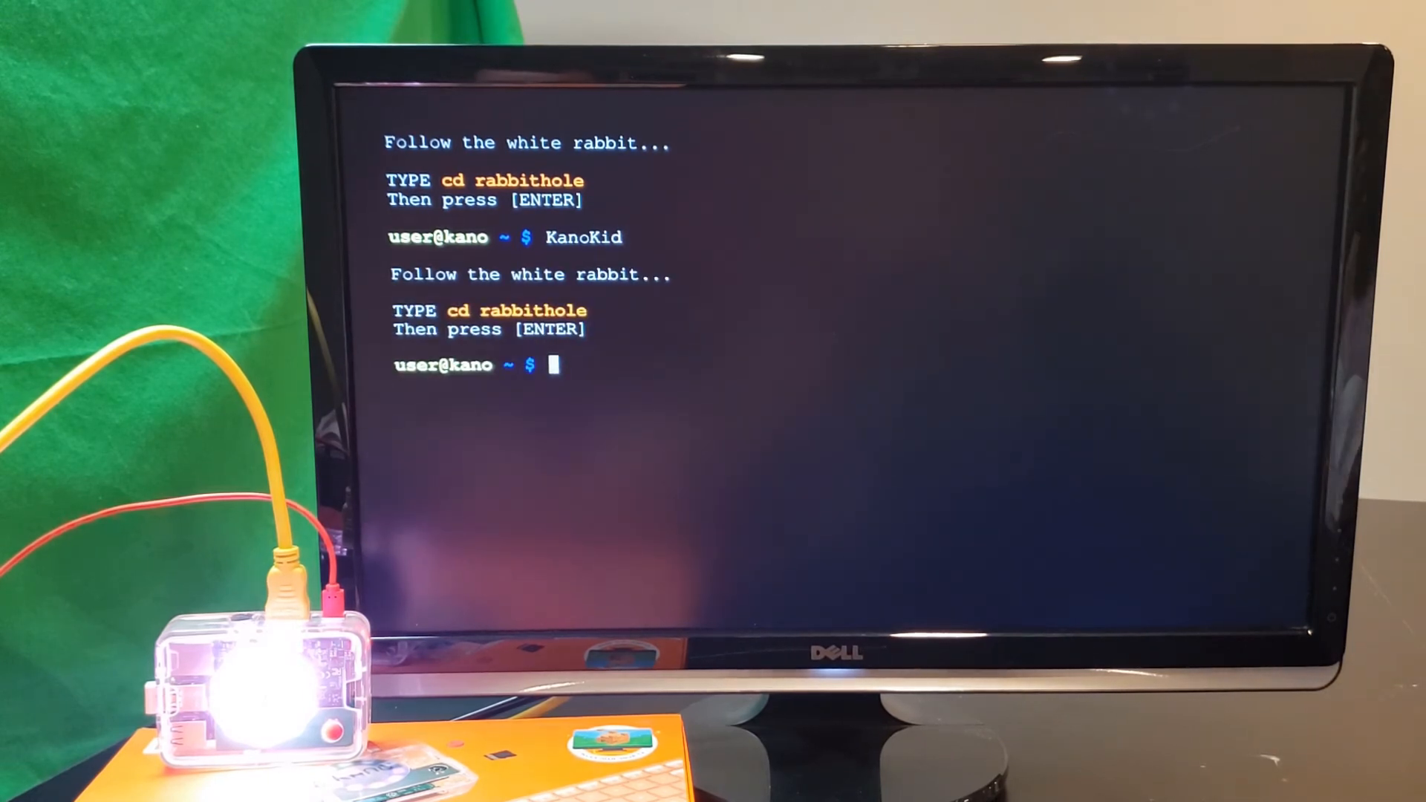
text(cd)
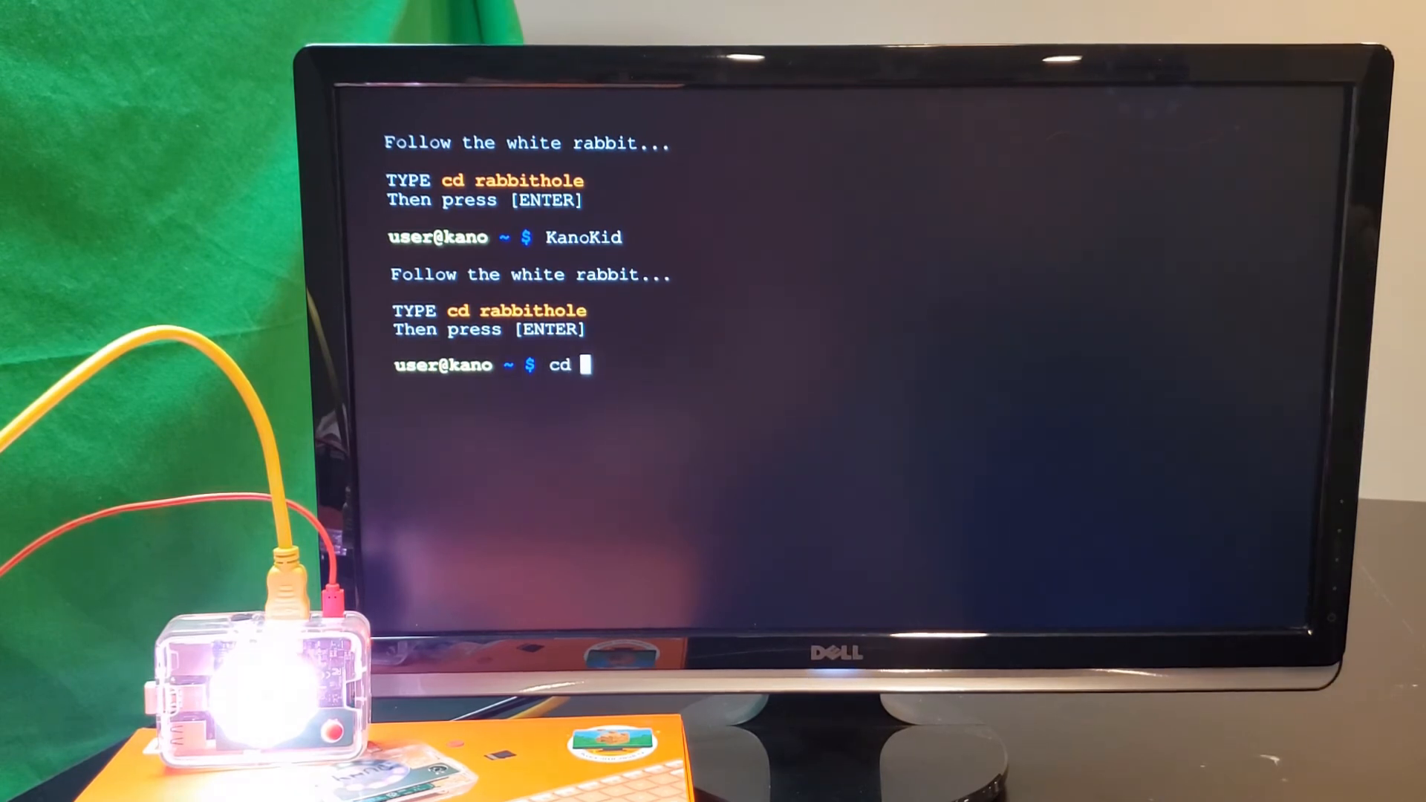
text(rabbith)
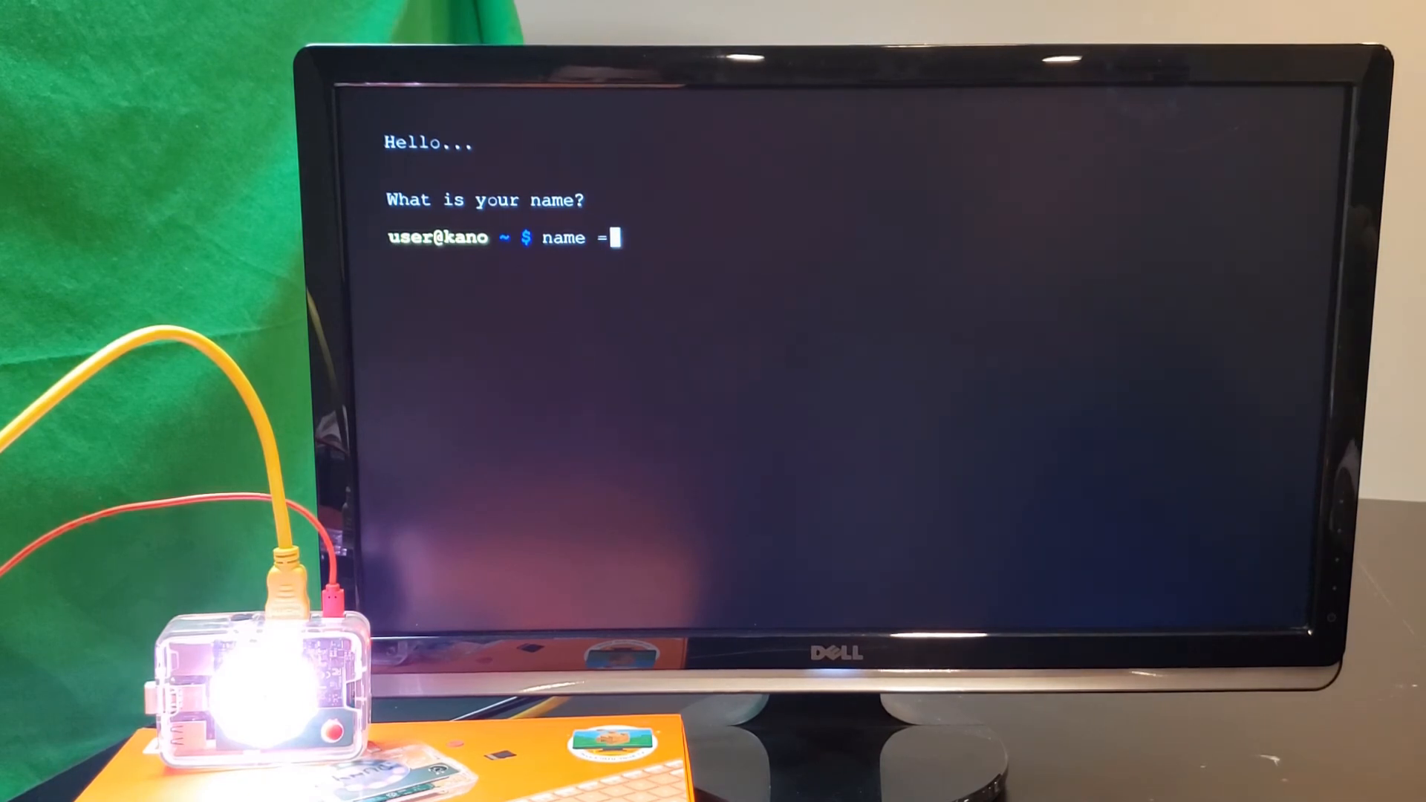
Enter 'KanoKid' at the name = prompt and let the 'I am your computer' intro finish.
text(Kan)
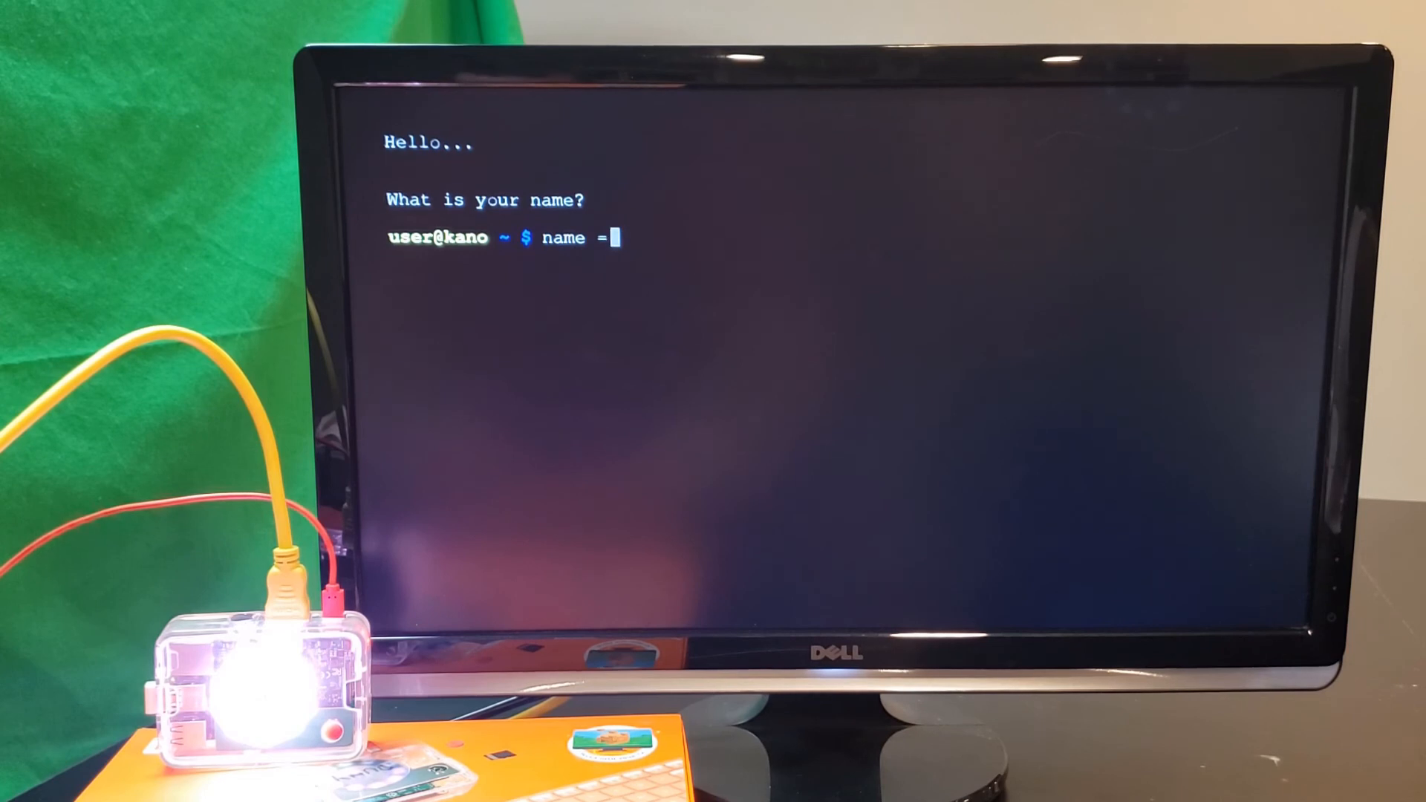
text(KanoKi)
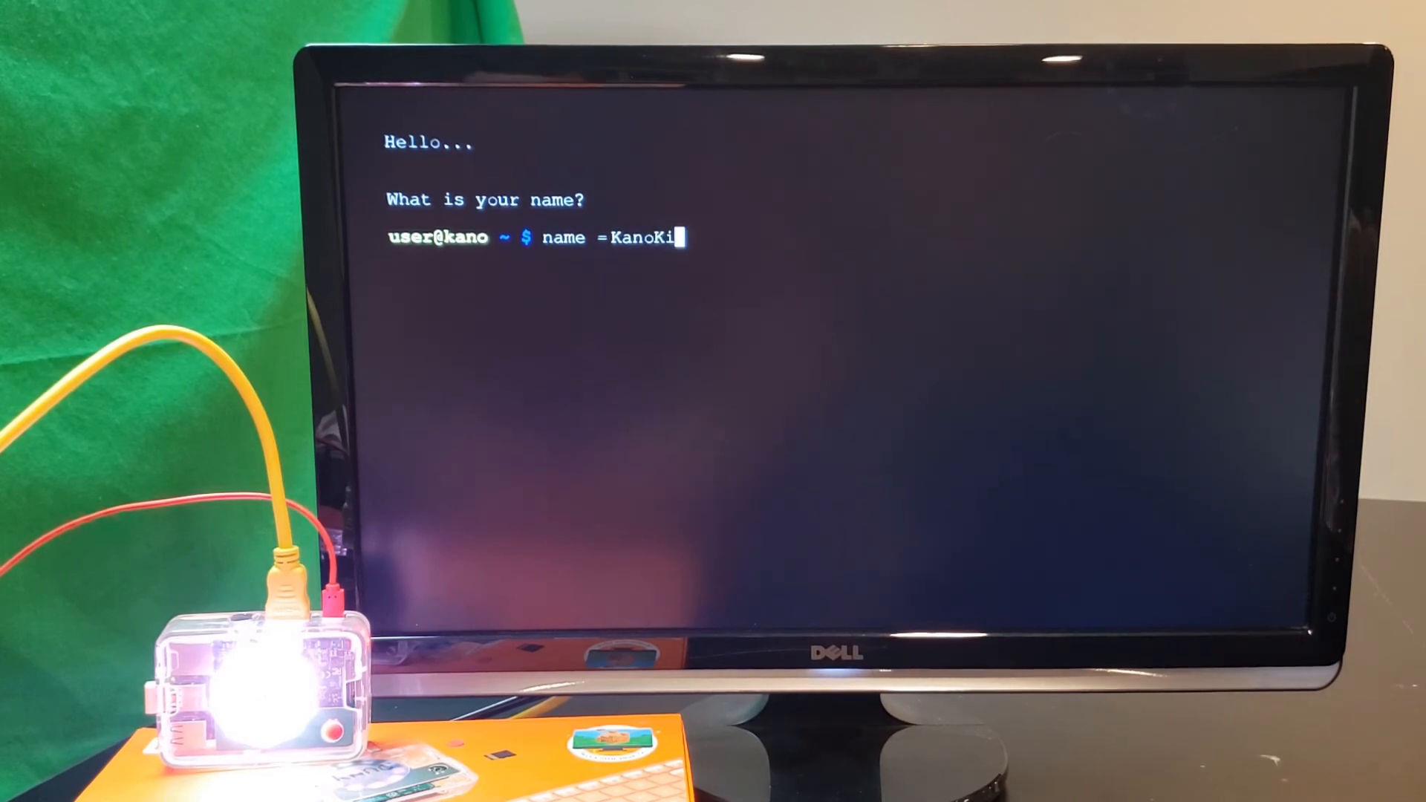
text(d)
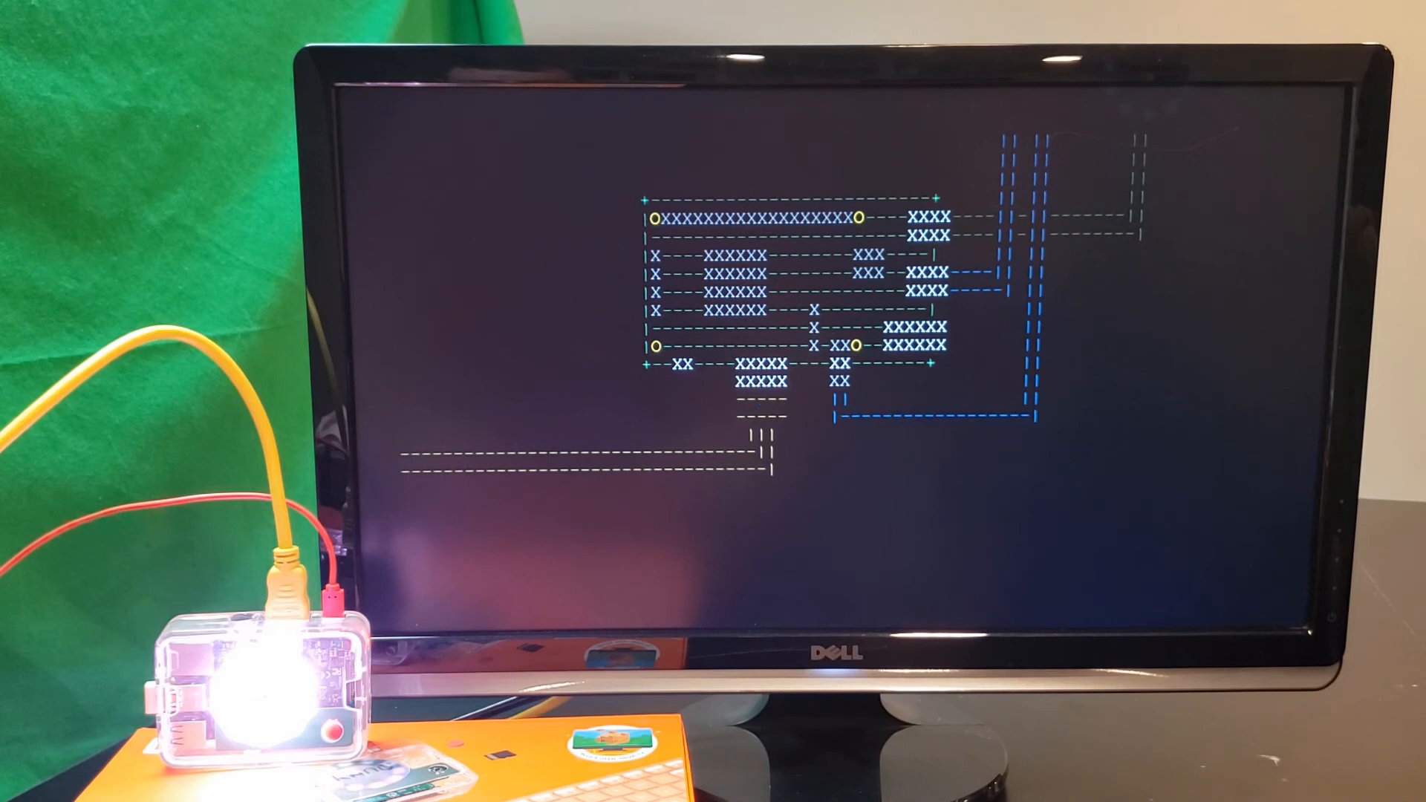
text(I am your computer)
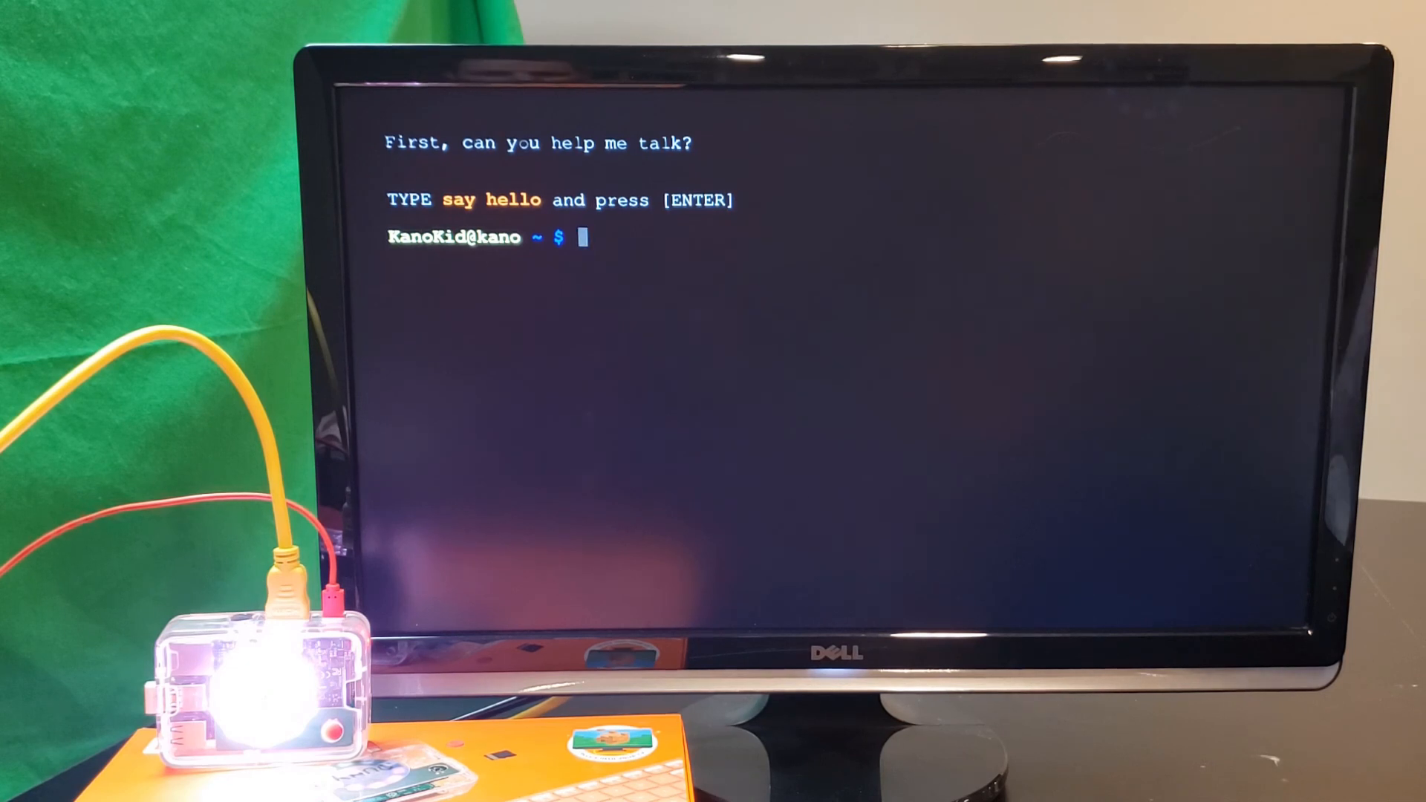
Run 'say hello' at the KanoKid@kano prompt.
text(s)
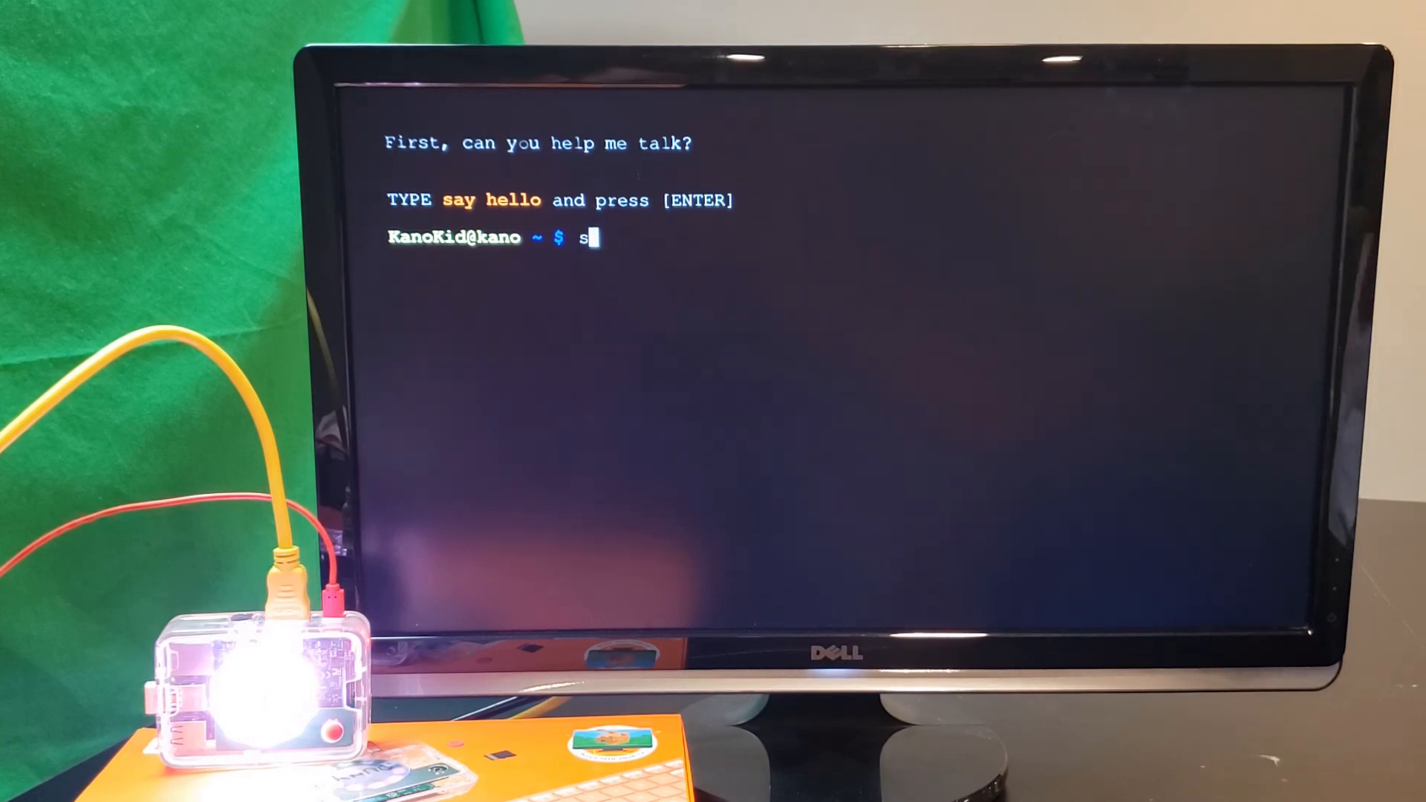
text(ay)
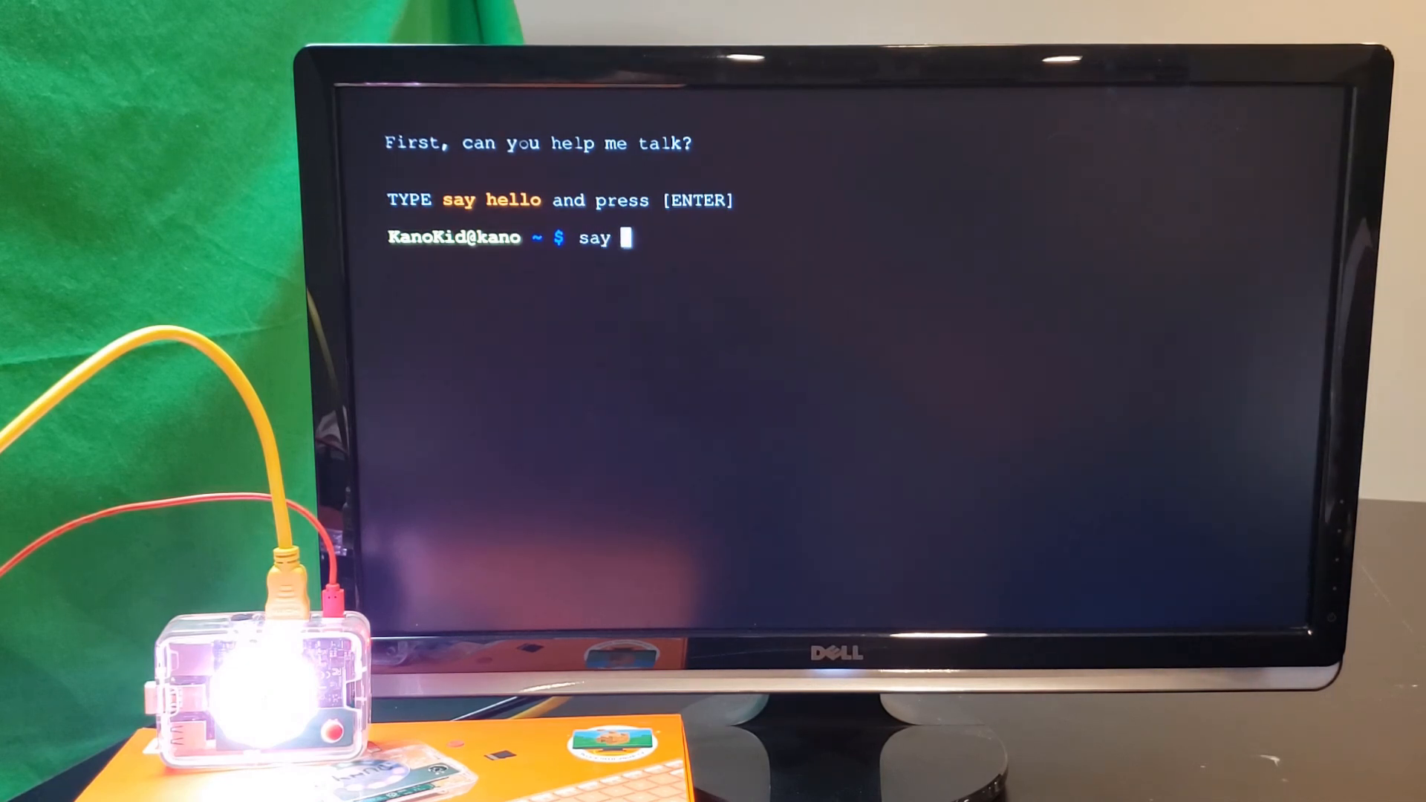
text(he)
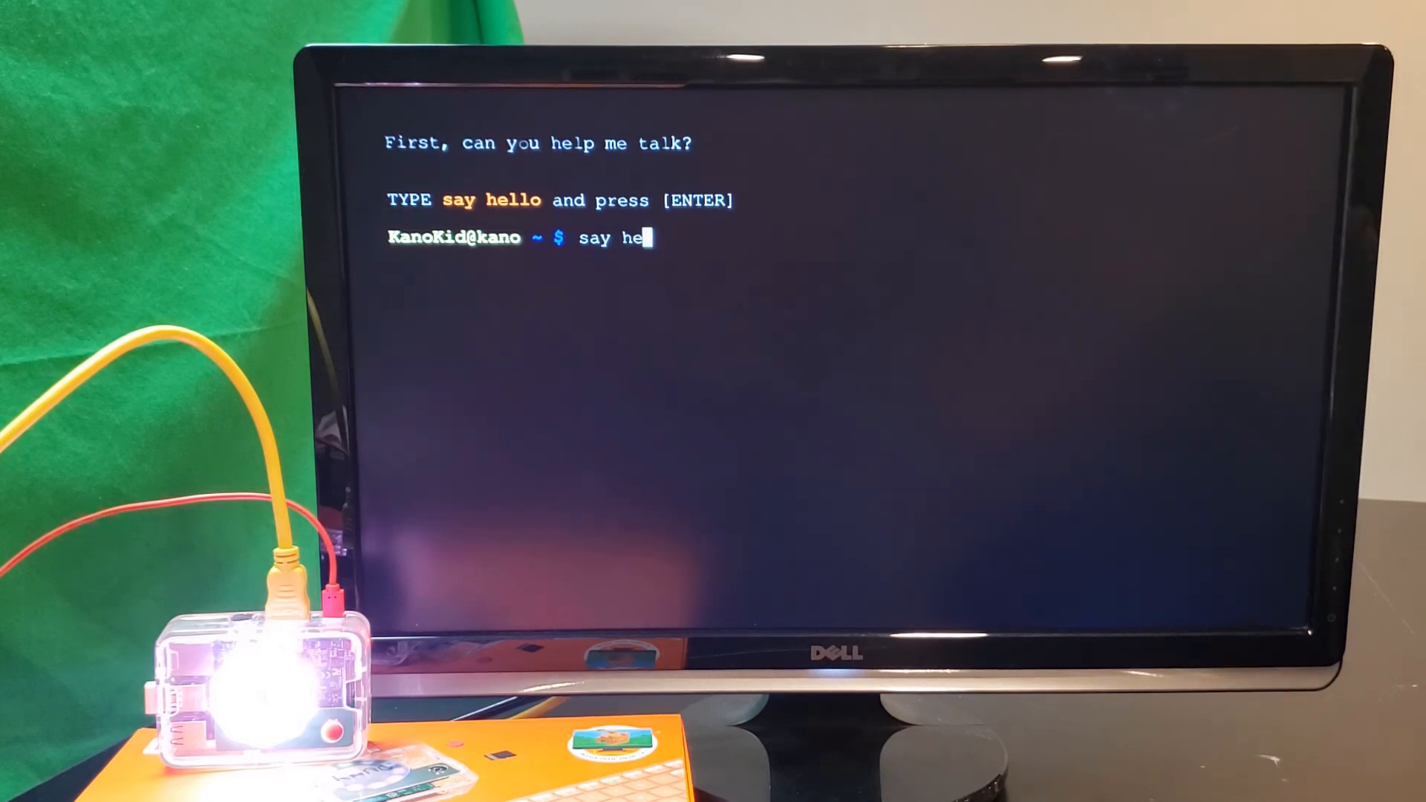
text(ll)
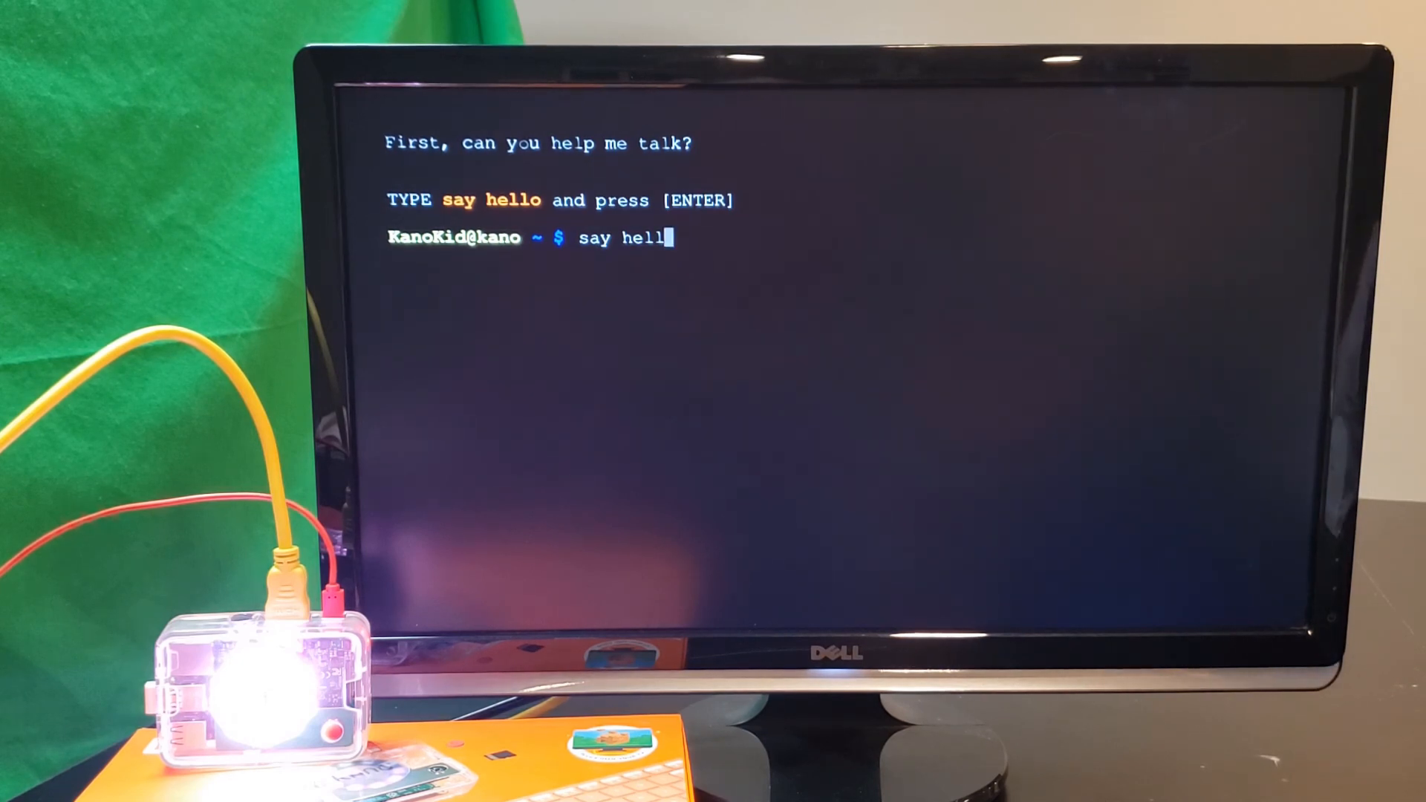
key(enter)
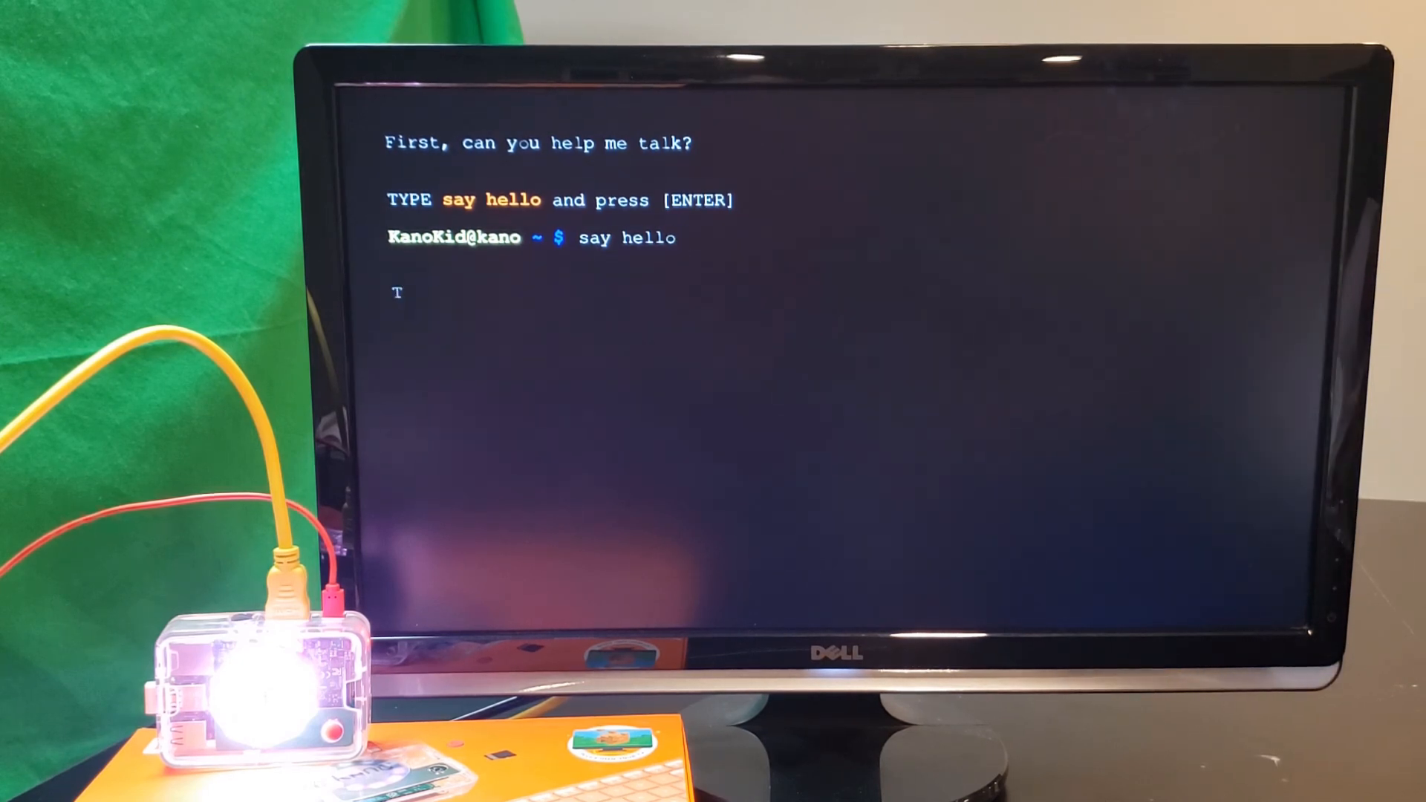